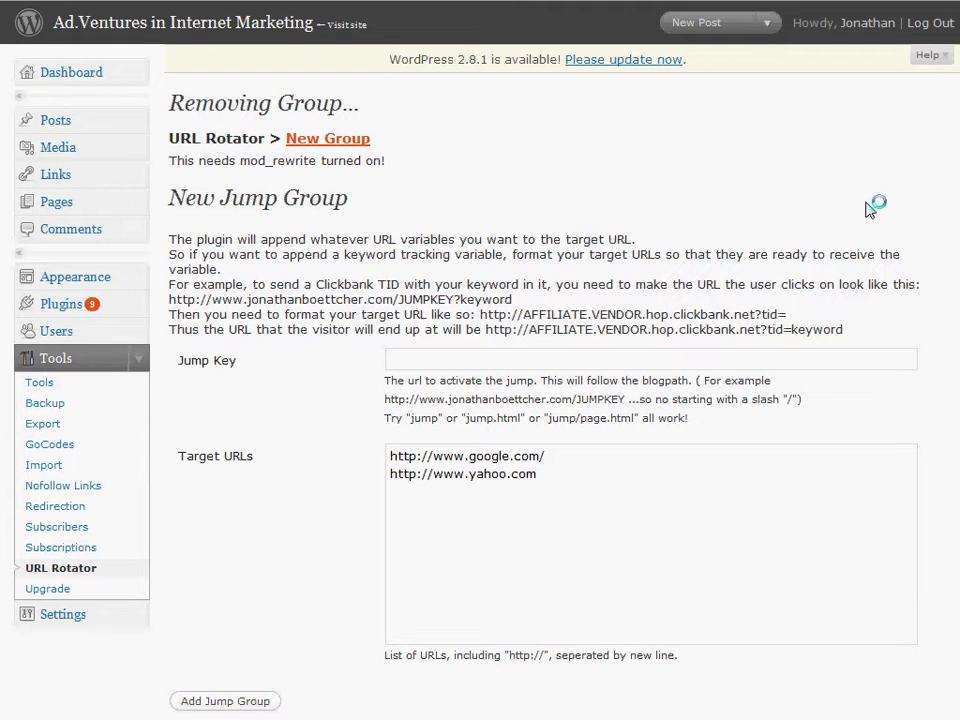
Try an example jump key 'go/test.php', clear it, and start a new 'go/' jump key
{"action": "scroll", "scroll_direction": "down", "scroll_amount": 3}
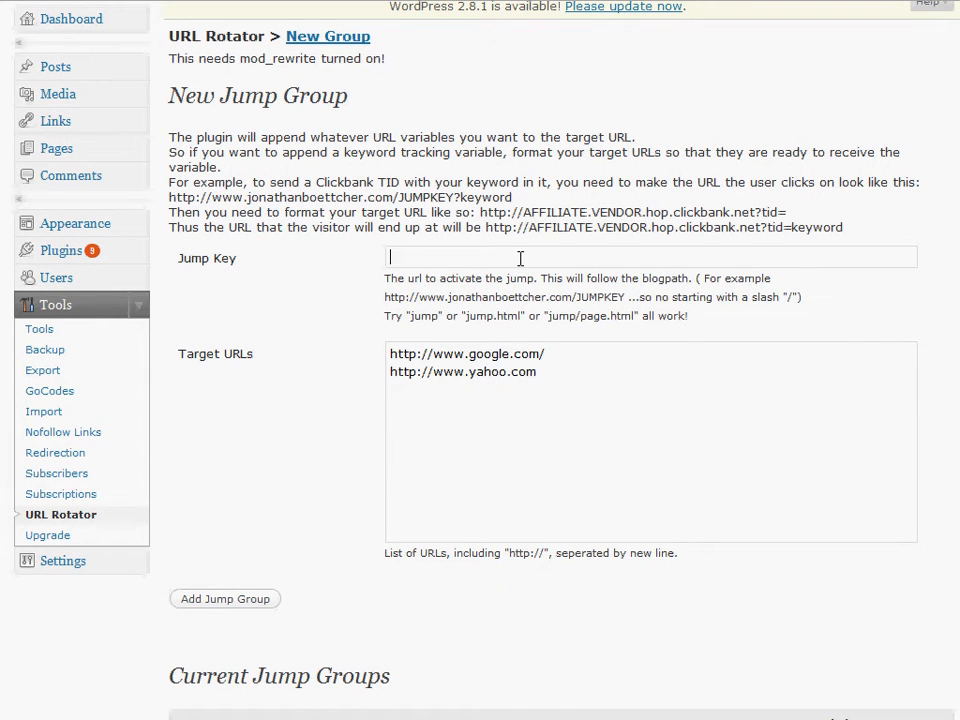
{"action": "scroll", "scroll_direction": "down", "scroll_amount": 3}
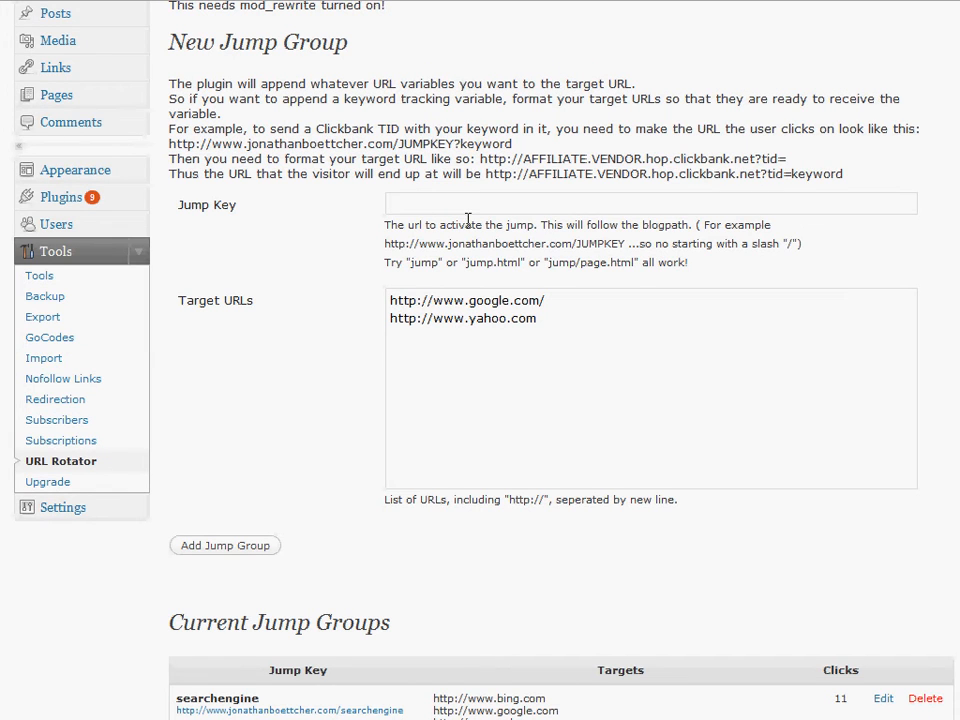
{"action": "type", "text": "go/"}
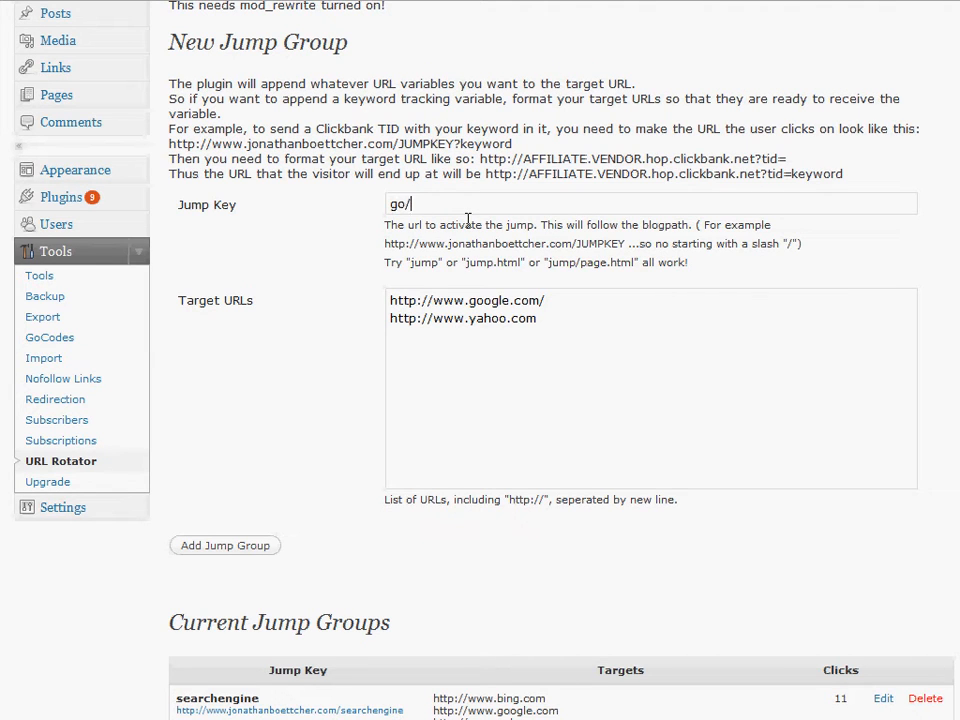
{"action": "type", "text": "test"}
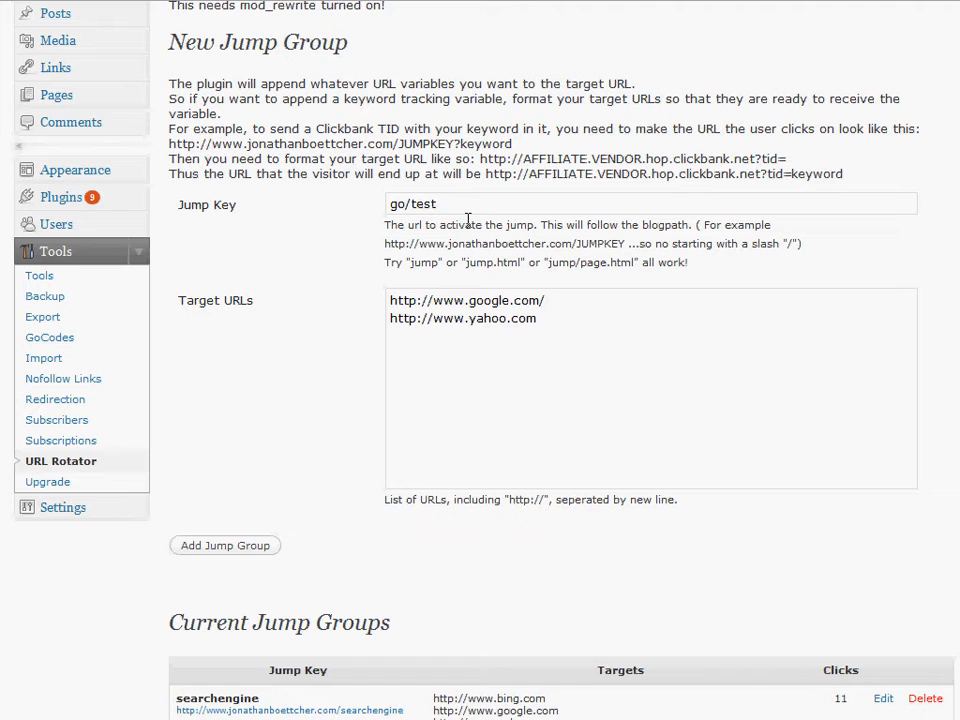
{"action": "type", "text": ".php"}
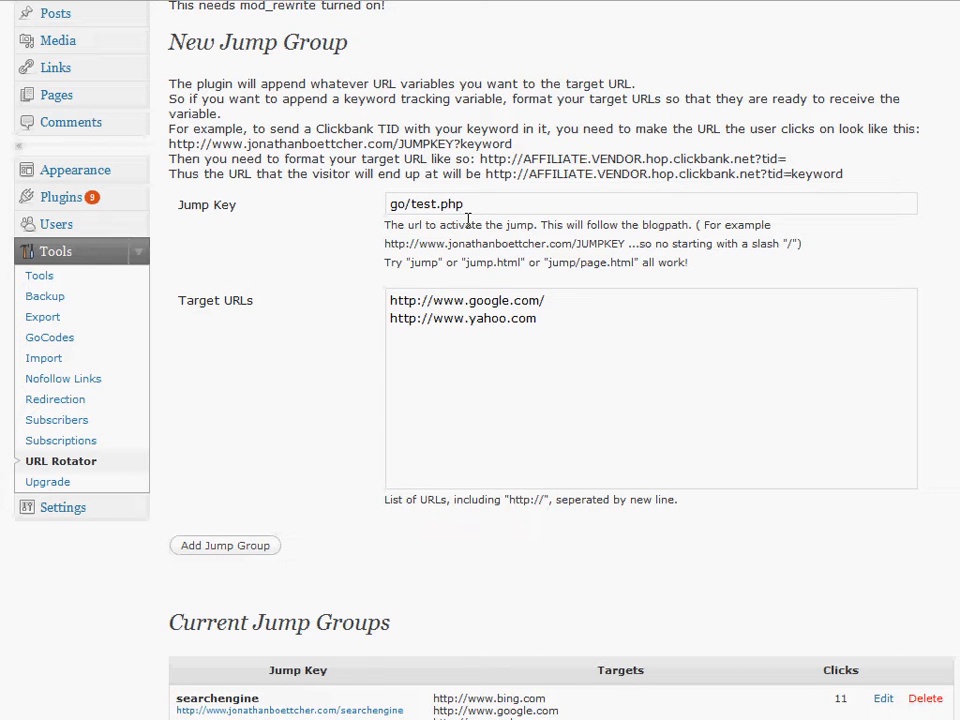
{"action": "key", "text": "BackSpace"}
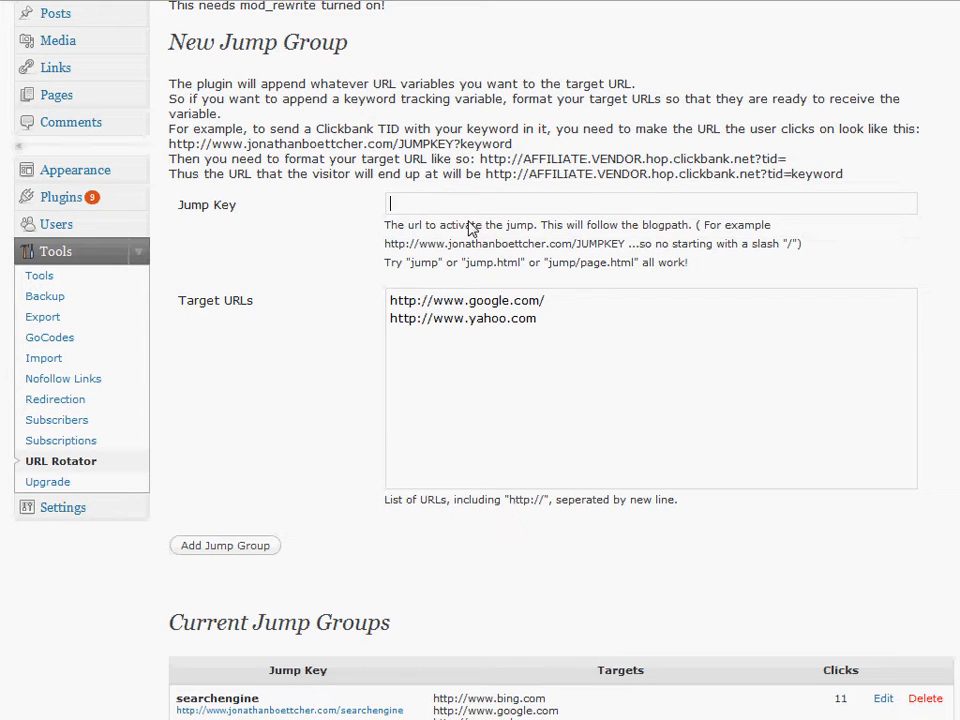
{"action": "mouse_move", "coordinate": [324, 244]}
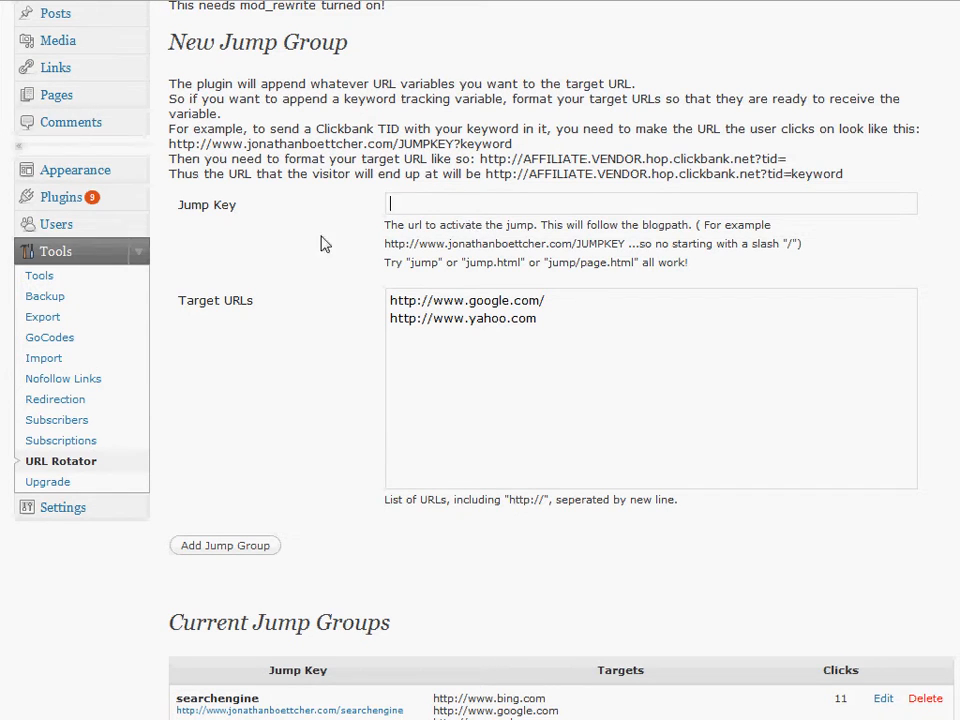
{"action": "scroll", "scroll_direction": "down", "scroll_amount": 3}
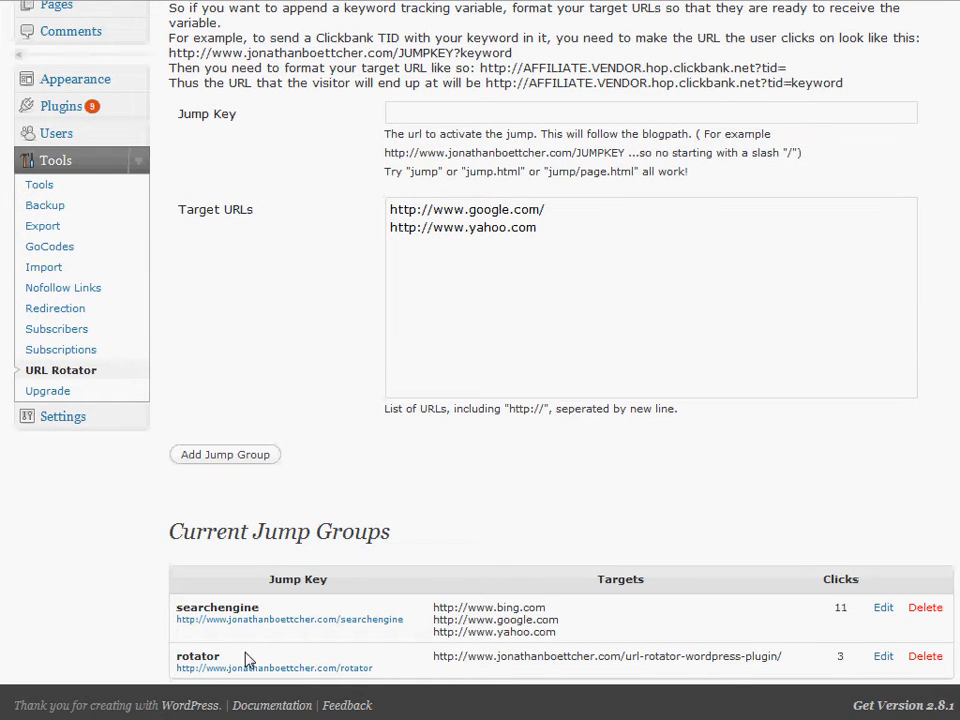
{"action": "mouse_move", "coordinate": [448, 688]}
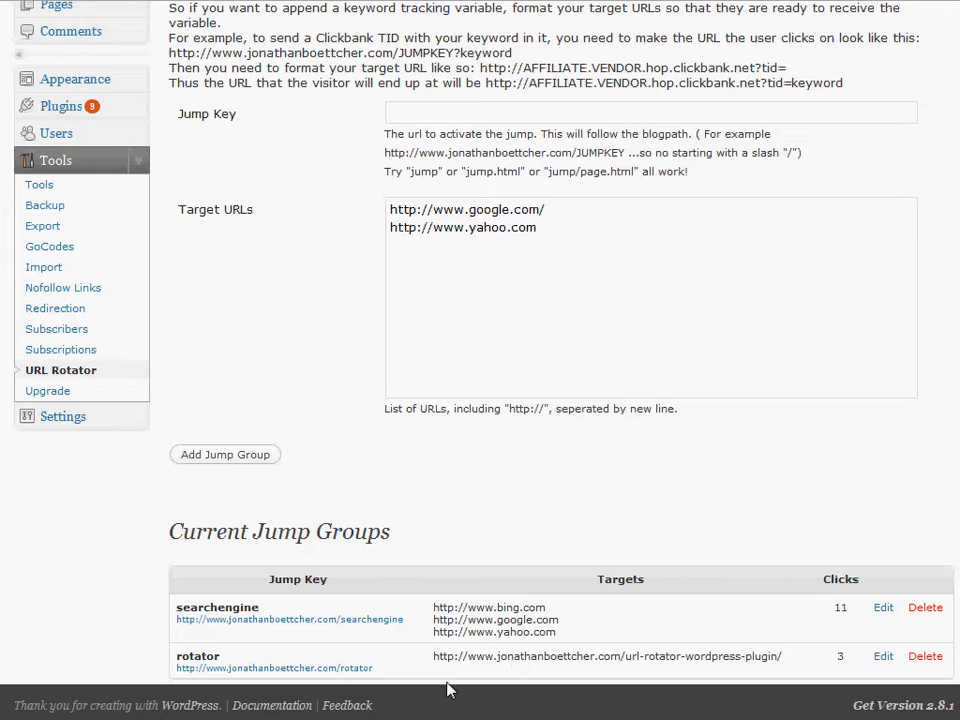
{"action": "mouse_move", "coordinate": [358, 682]}
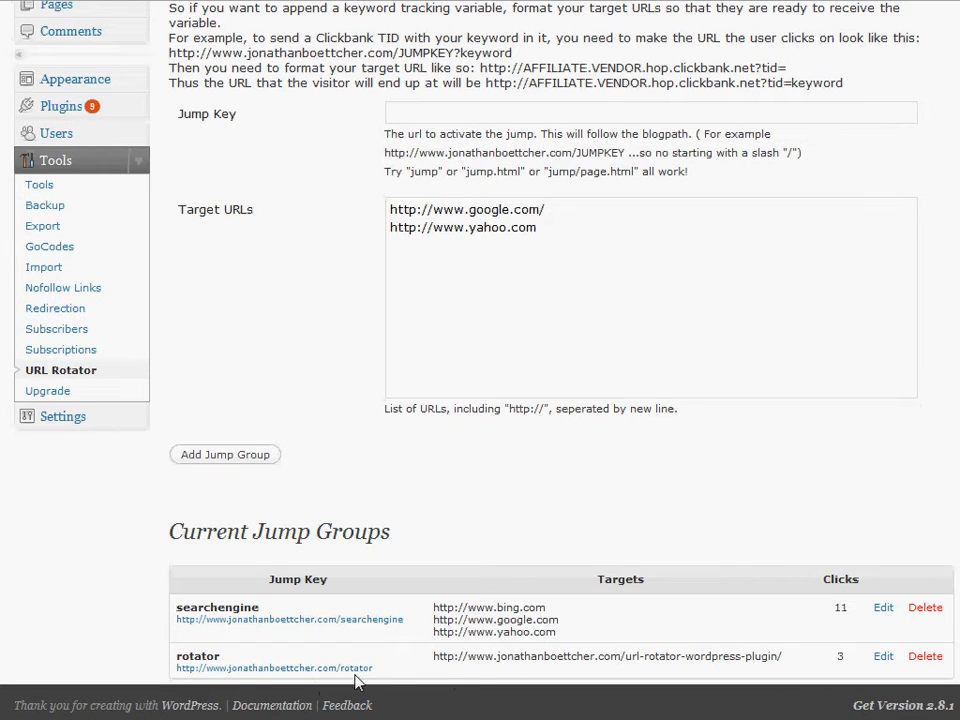
{"action": "mouse_move", "coordinate": [584, 452]}
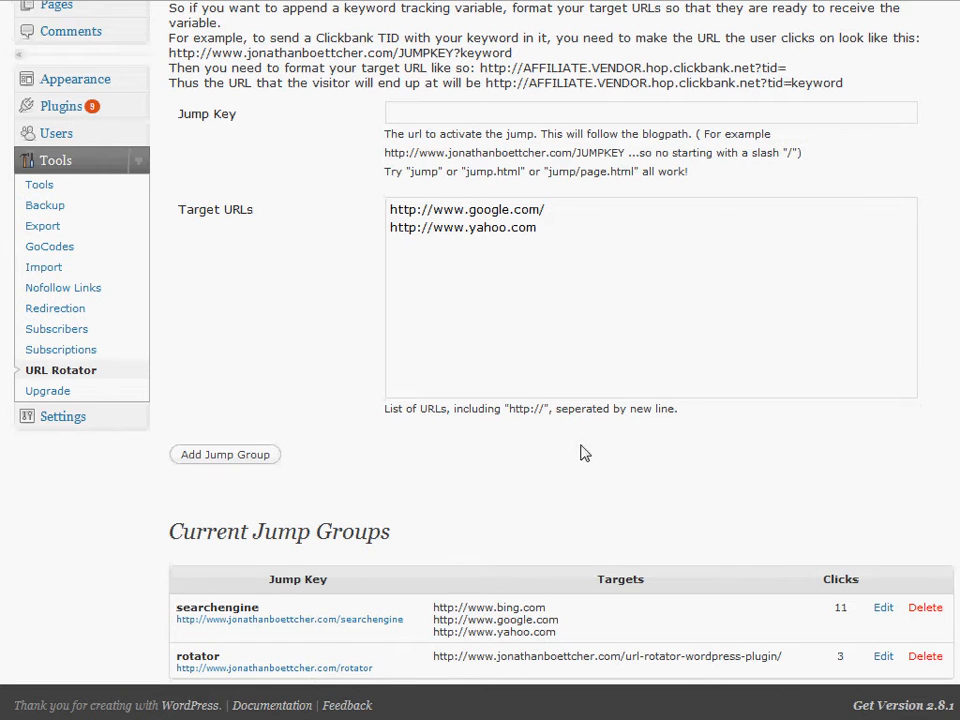
{"action": "mouse_move", "coordinate": [436, 660]}
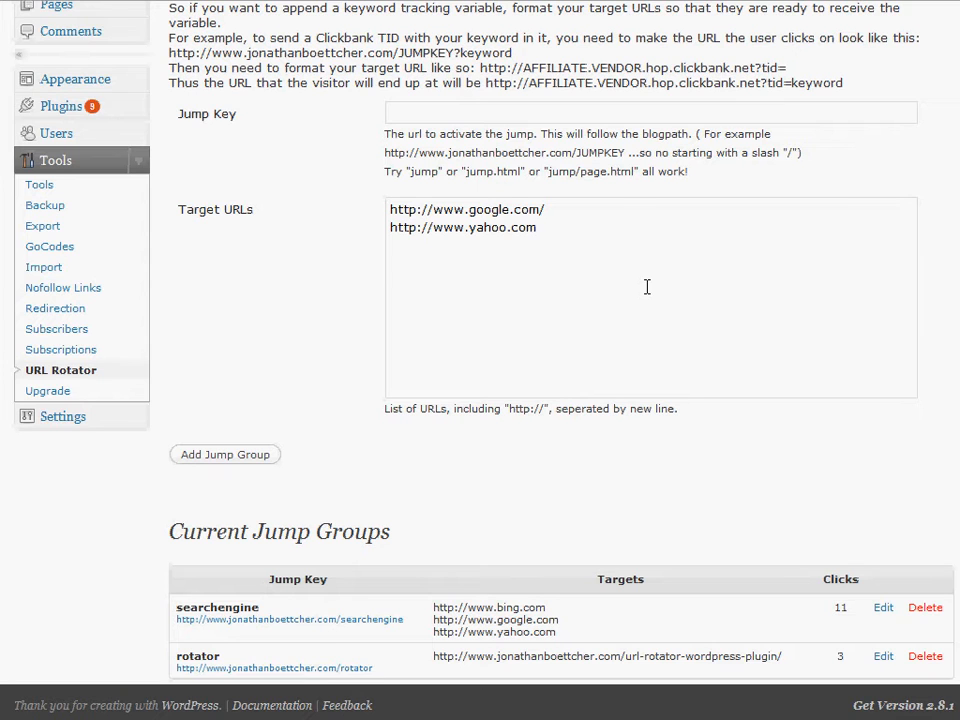
{"action": "left_click", "coordinate": [650, 112]}
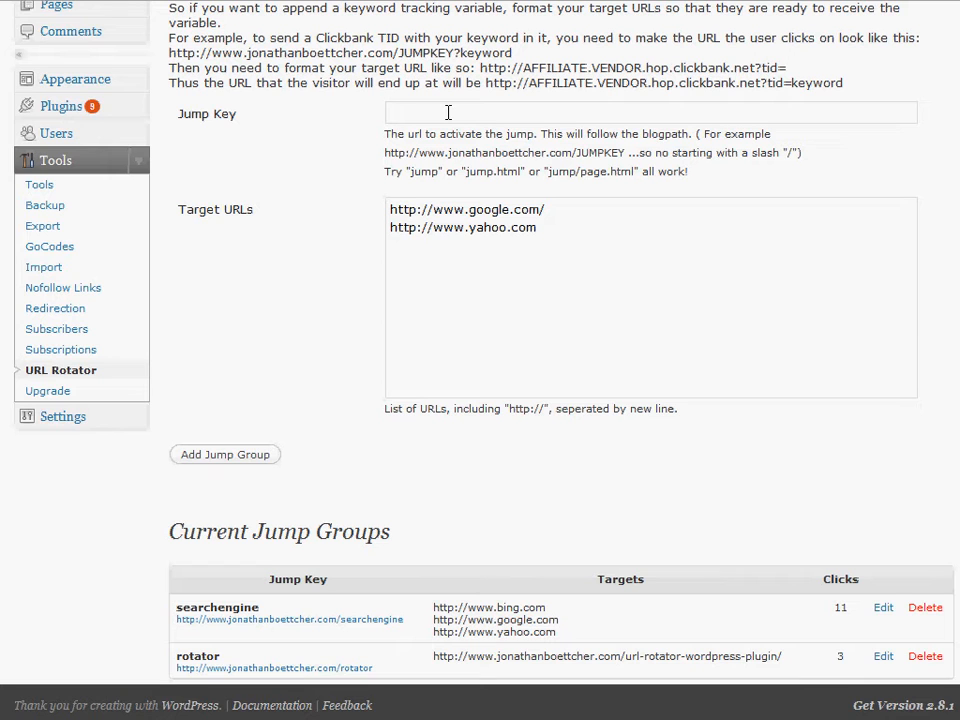
{"action": "type", "text": "go/"}
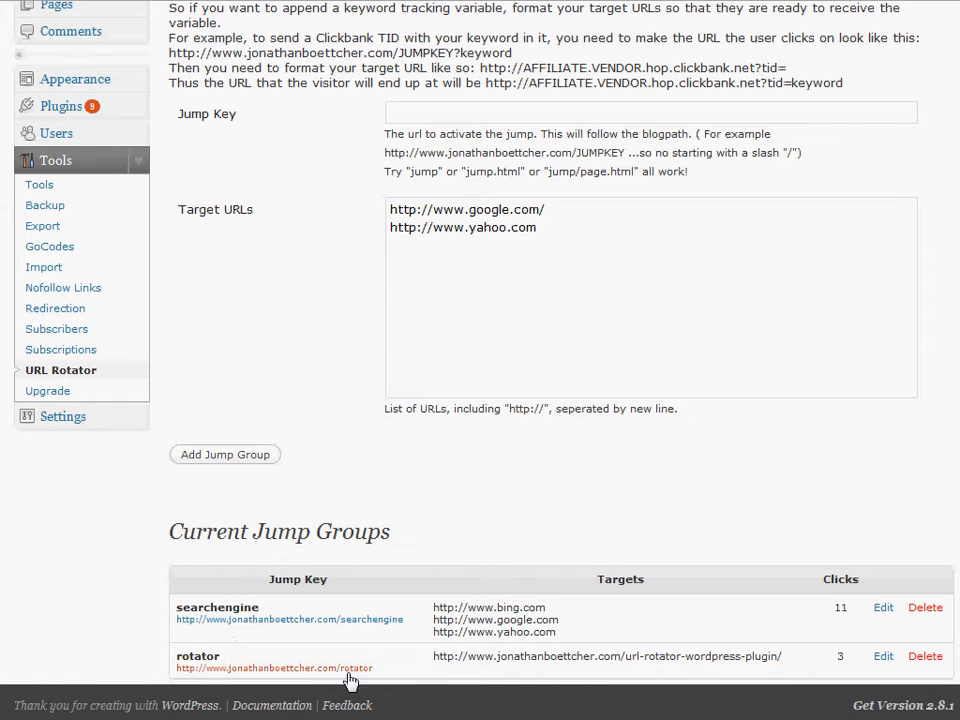
{"action": "mouse_move", "coordinate": [196, 678]}
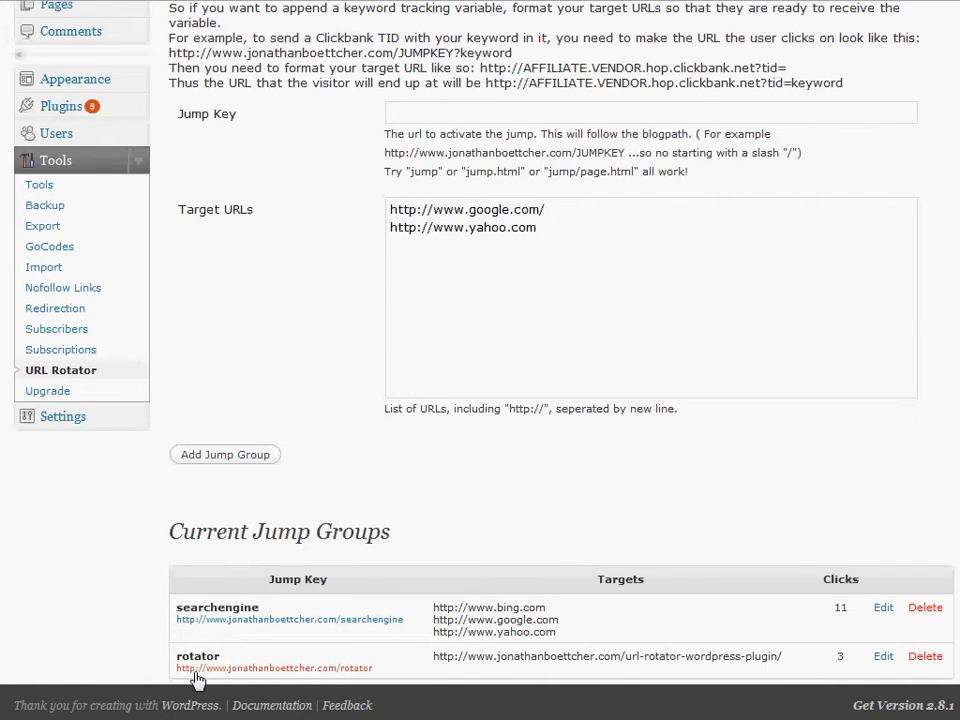
Select the existing rotator jump group's key name and target address for reference
{"action": "double_click", "coordinate": [198, 656]}
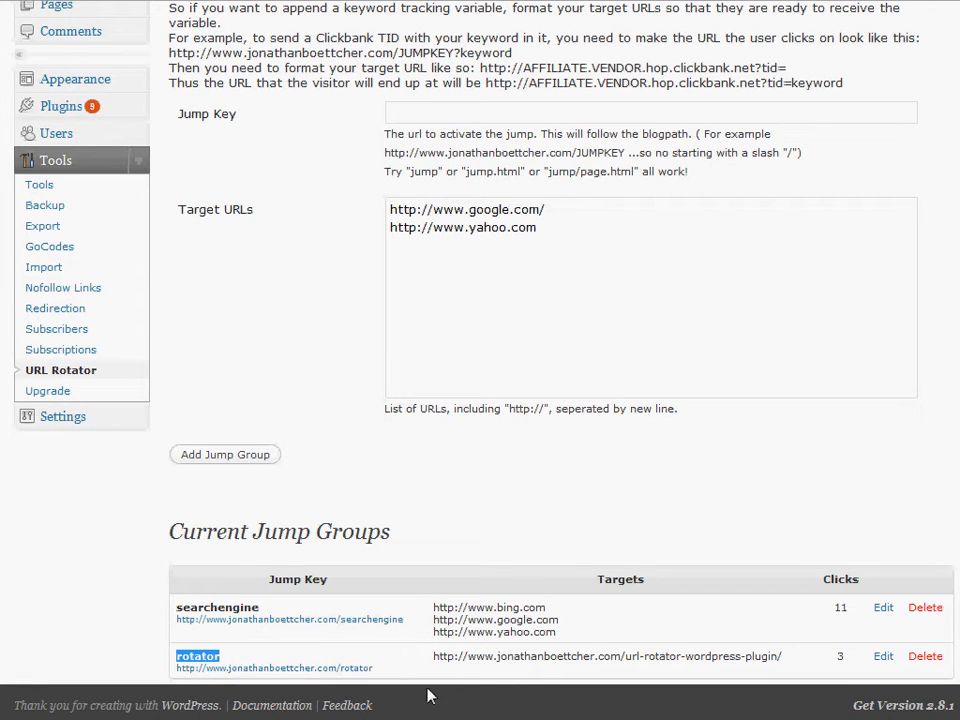
{"action": "double_click", "coordinate": [608, 656]}
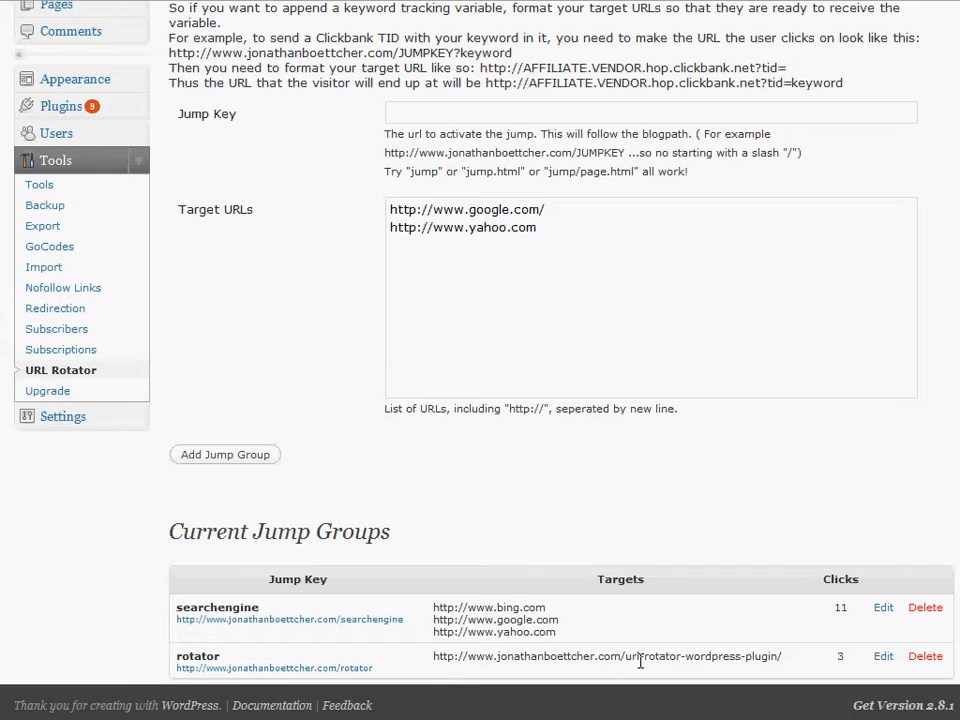
{"action": "double_click", "coordinate": [700, 656]}
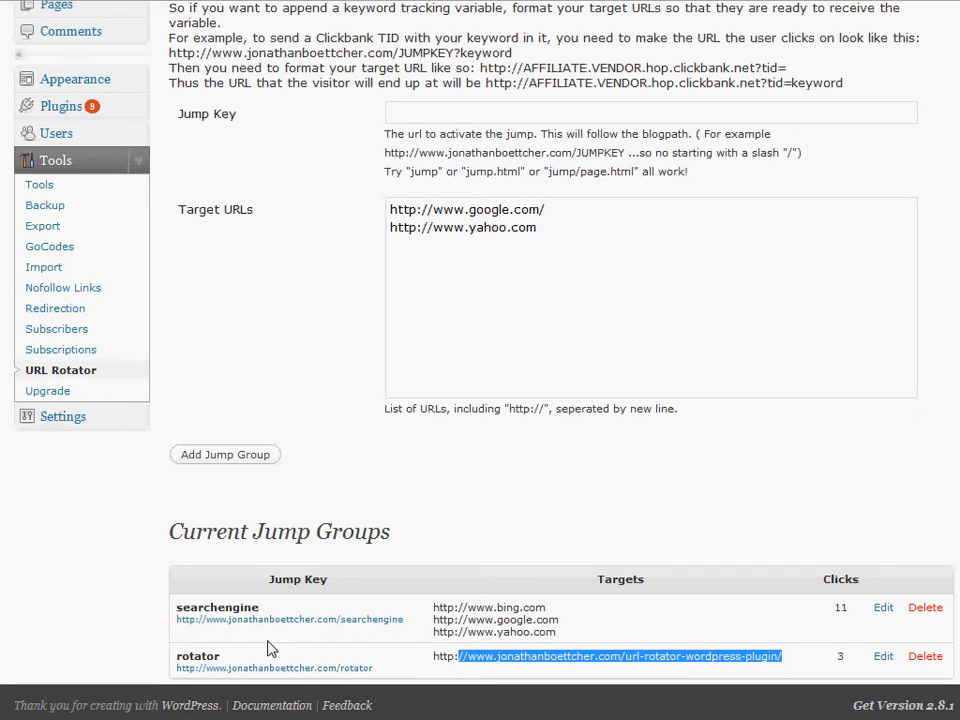
{"action": "double_click", "coordinate": [196, 656]}
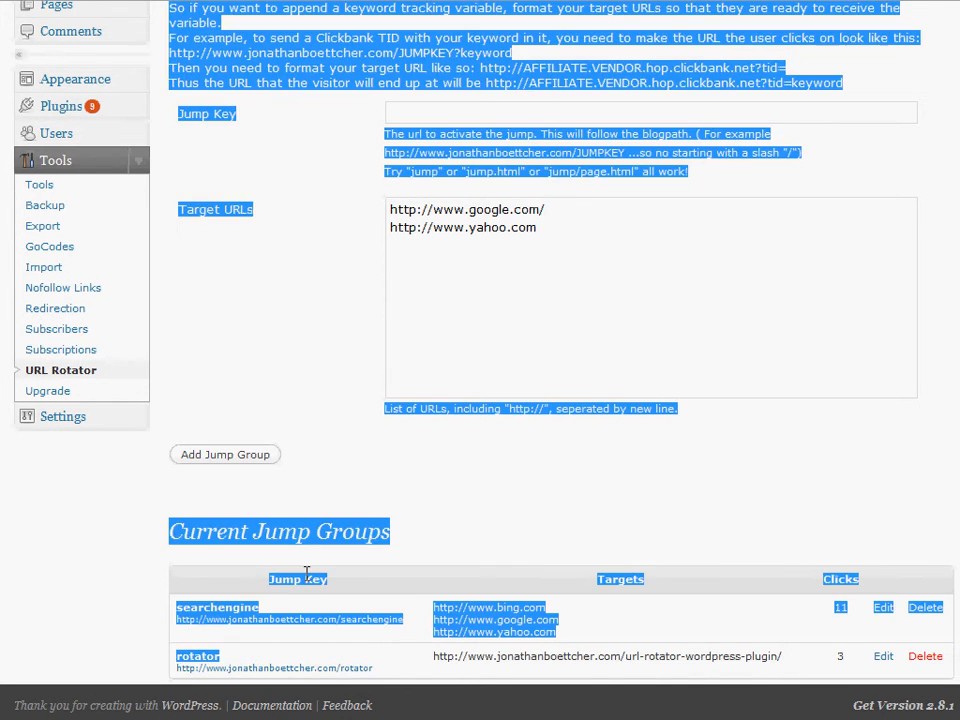
{"action": "left_click", "coordinate": [606, 324]}
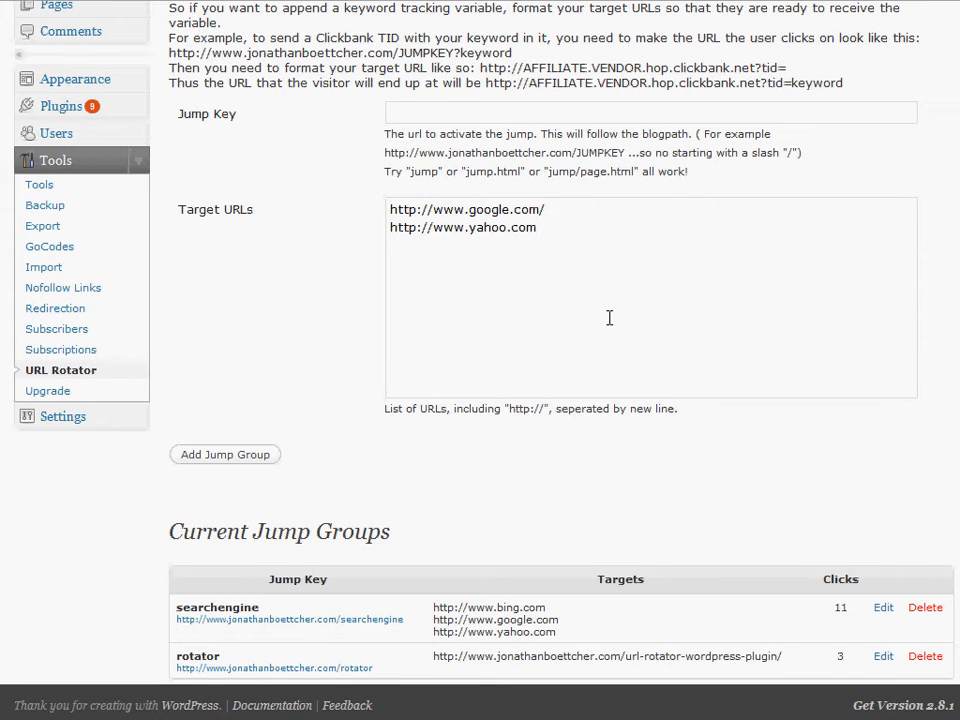
{"action": "mouse_move", "coordinate": [784, 680]}
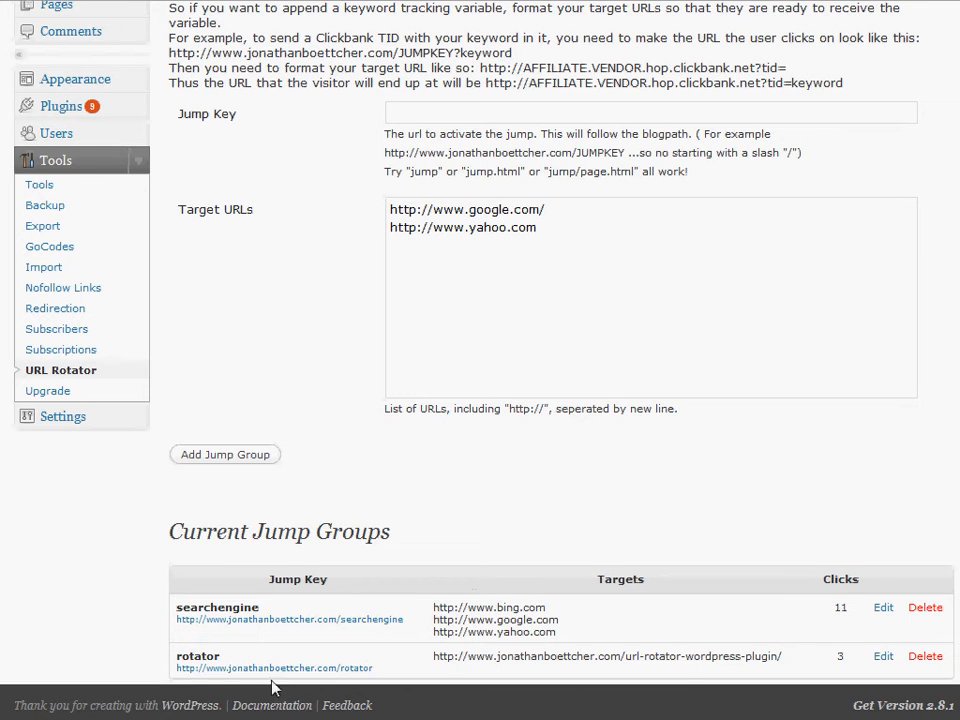
{"action": "double_click", "coordinate": [196, 656]}
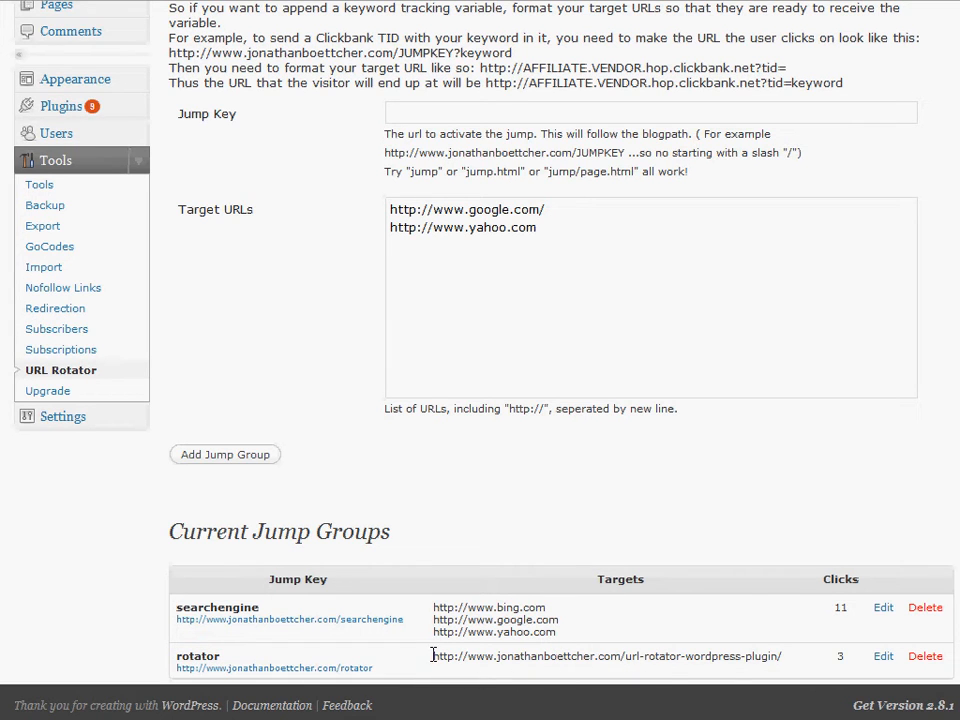
{"action": "mouse_move", "coordinate": [790, 668]}
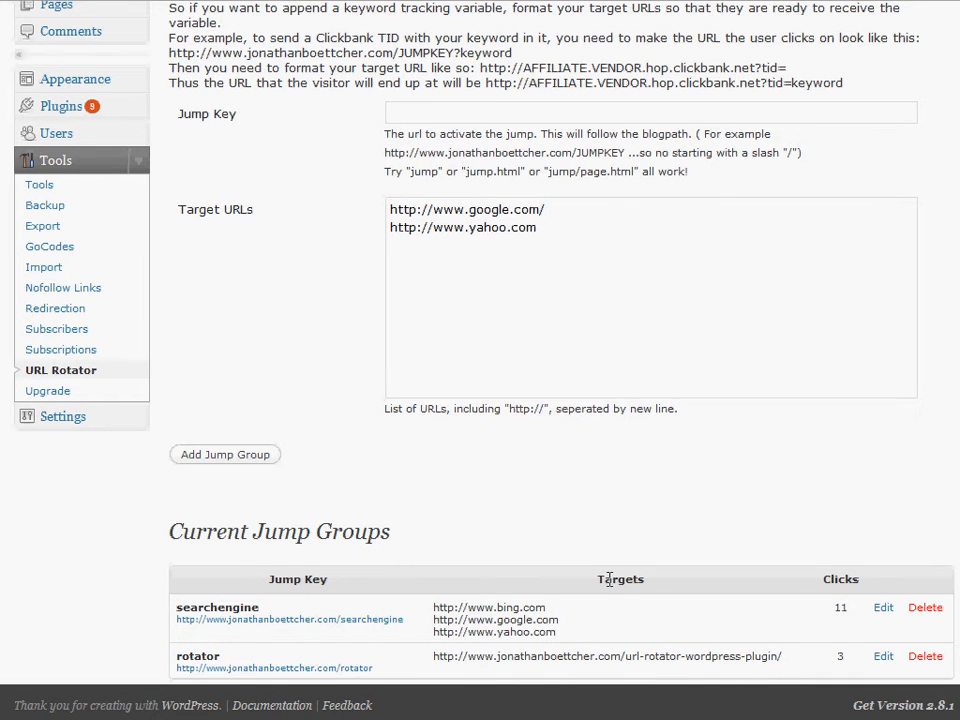
{"action": "mouse_move", "coordinate": [488, 652]}
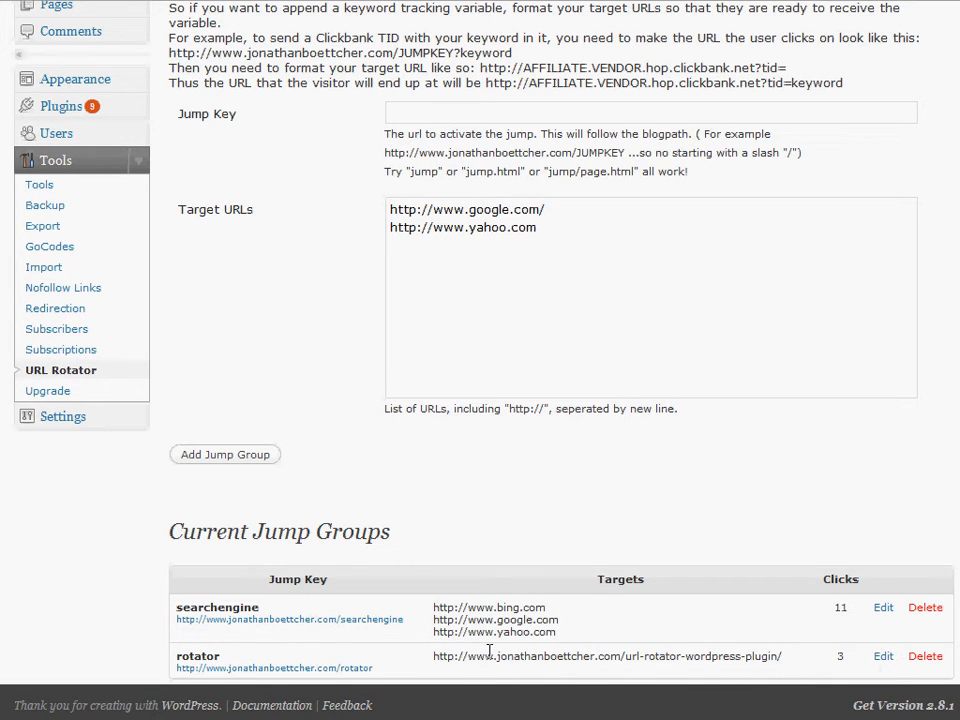
{"action": "mouse_move", "coordinate": [300, 668]}
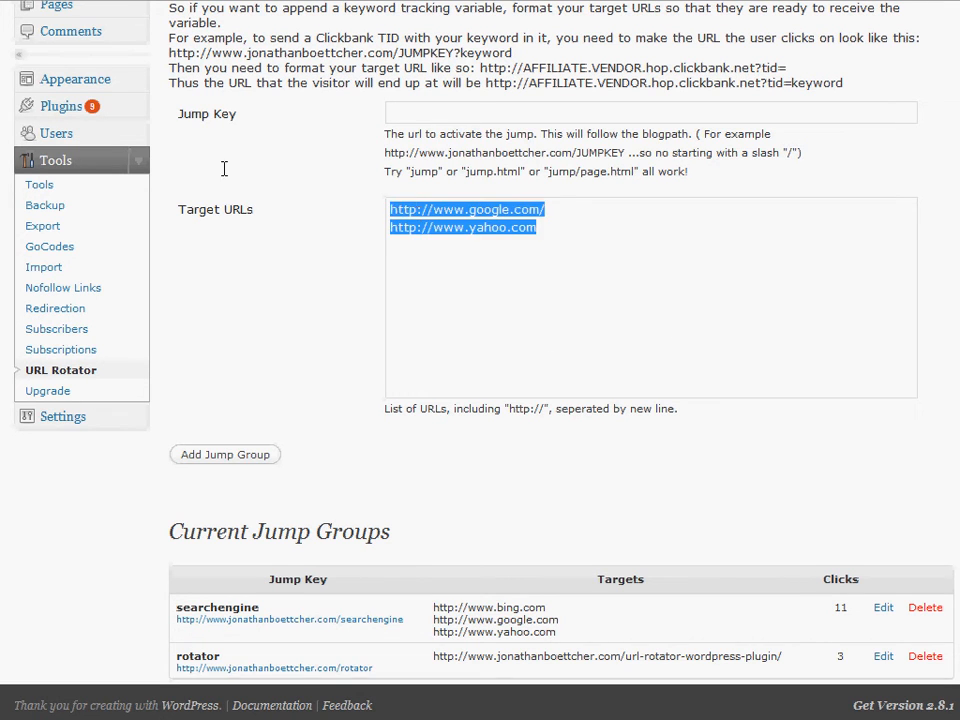
Add jump group 'xbox' with ClickBank hop target URLs and select the new xbox jump link address
{"action": "type", "text": "http://46206gsaas8z0u5feaqhlmxeft.hop.clickbank.net/"}
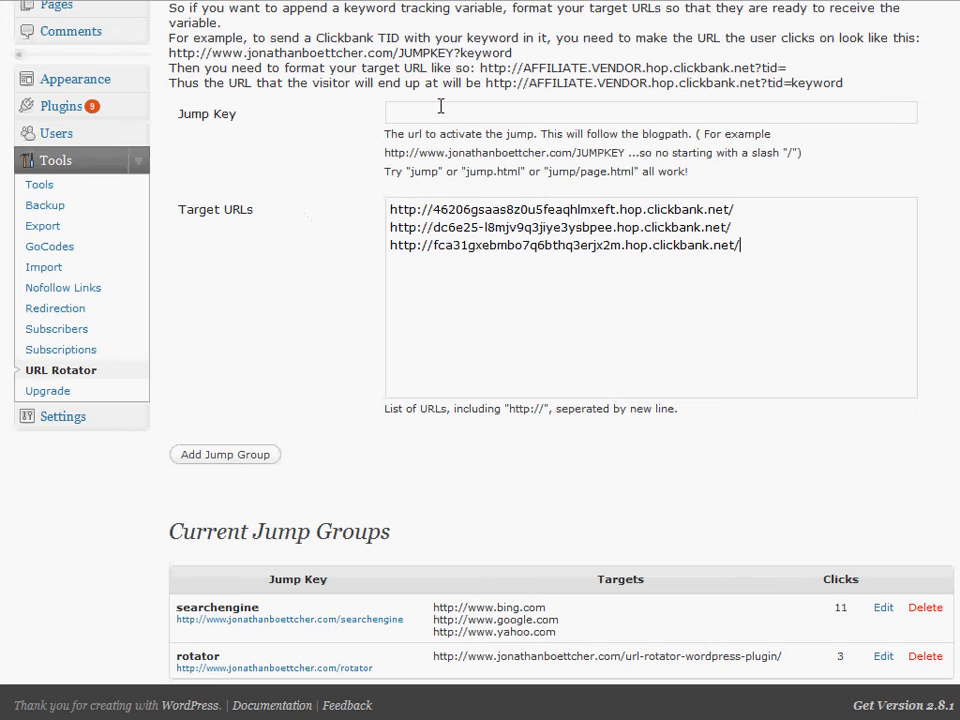
{"action": "type", "text": "xbox"}
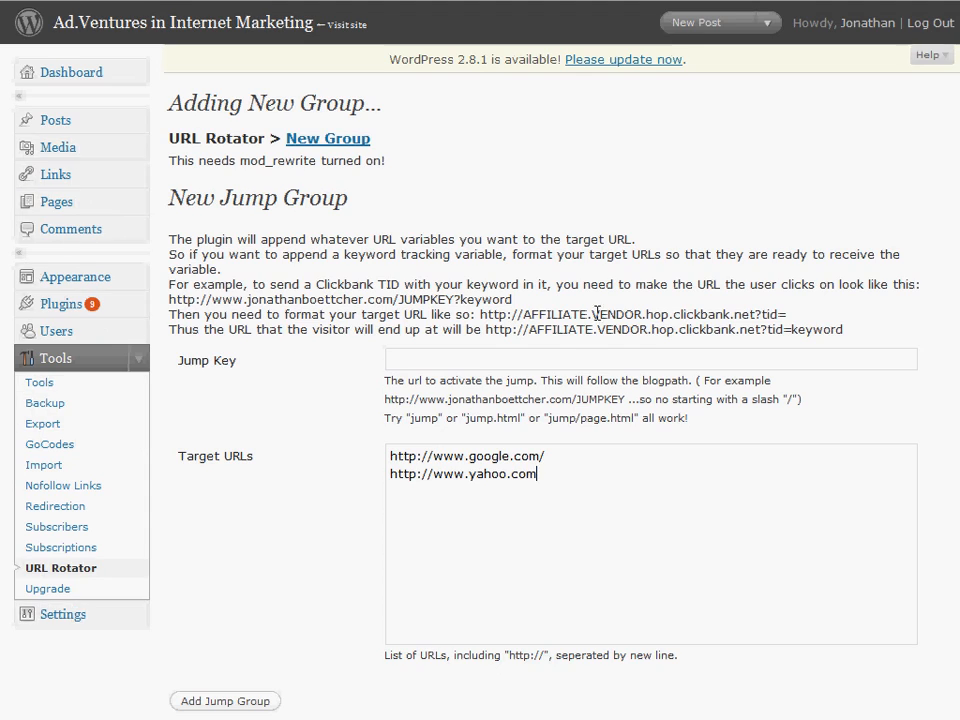
{"action": "scroll", "scroll_direction": "down", "scroll_amount": 3}
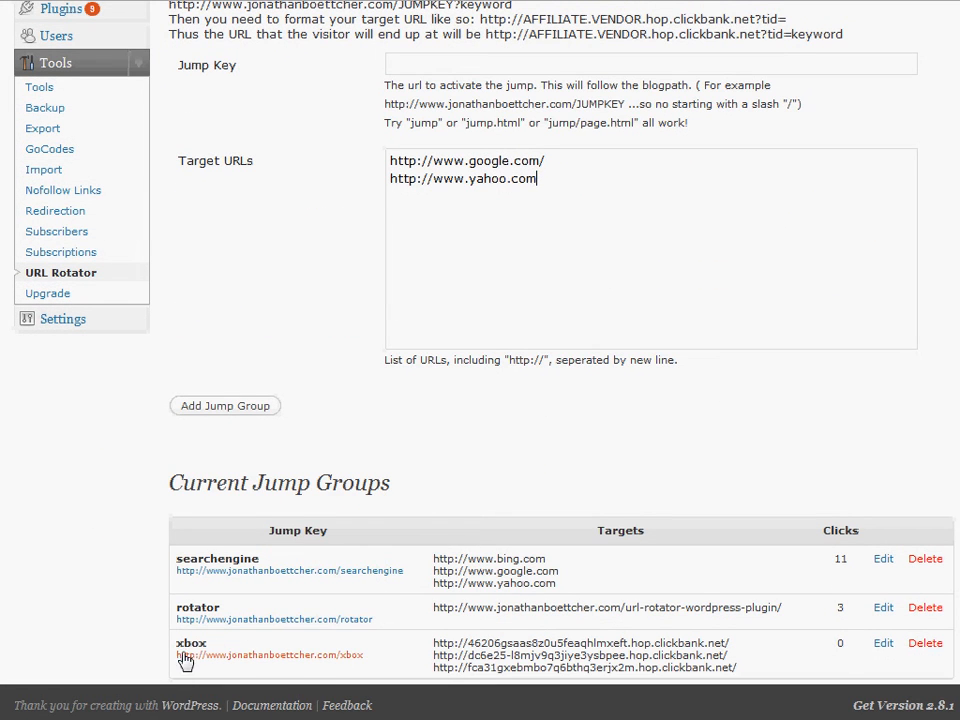
{"action": "right_click", "coordinate": [268, 656]}
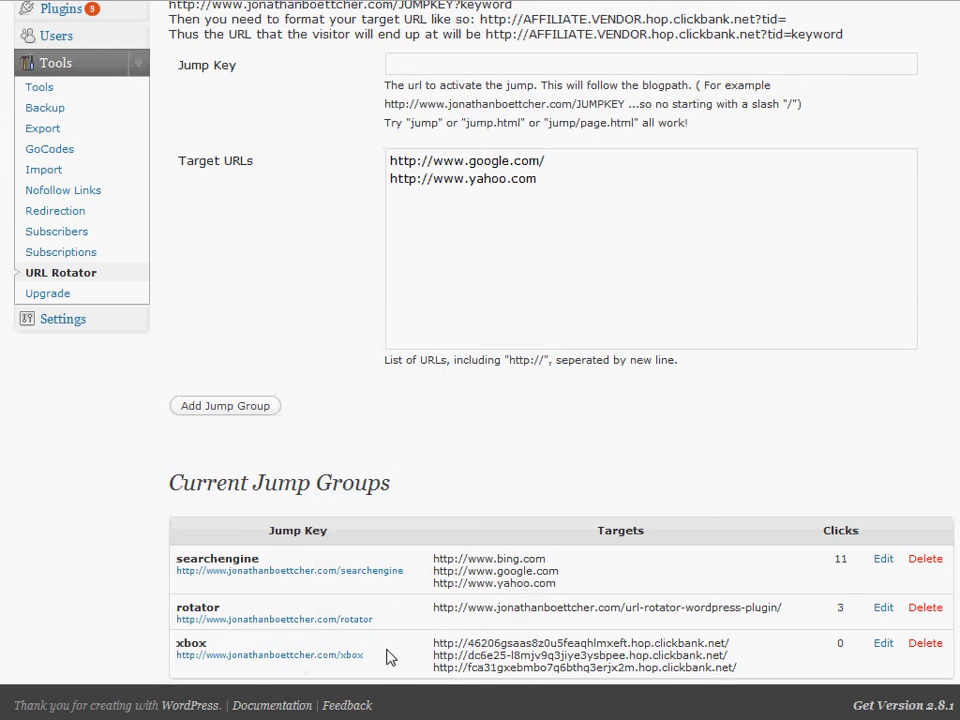
{"action": "double_click", "coordinate": [268, 656]}
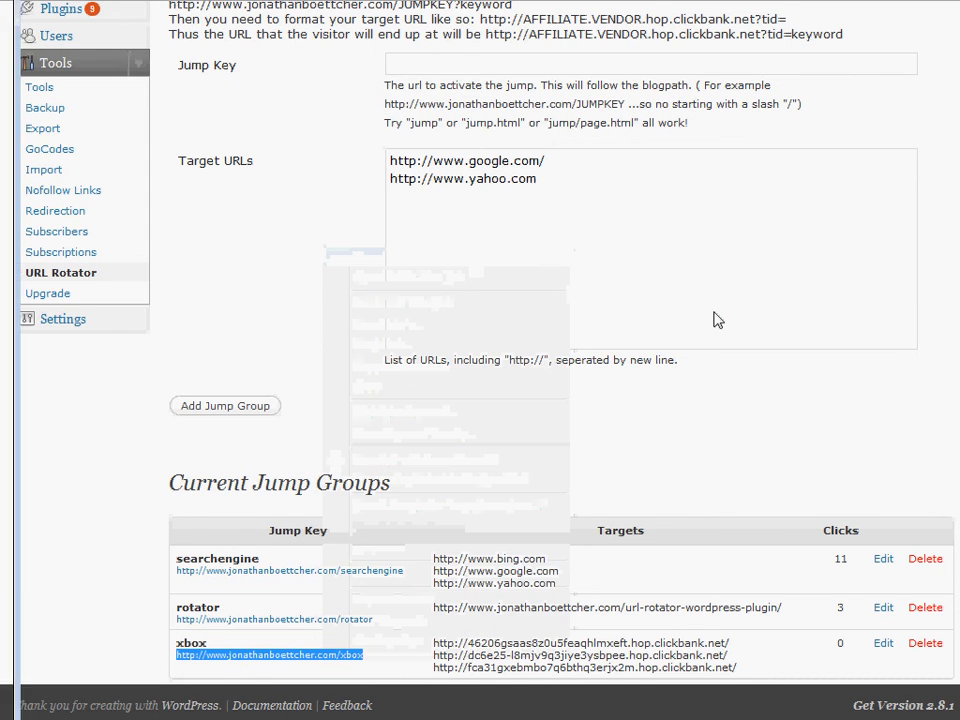
Follow the xbox jump link to the Xbox 360 red light fix sales page, dismissing the leave-page prompt and offer popup
{"action": "left_click", "coordinate": [256, 654]}
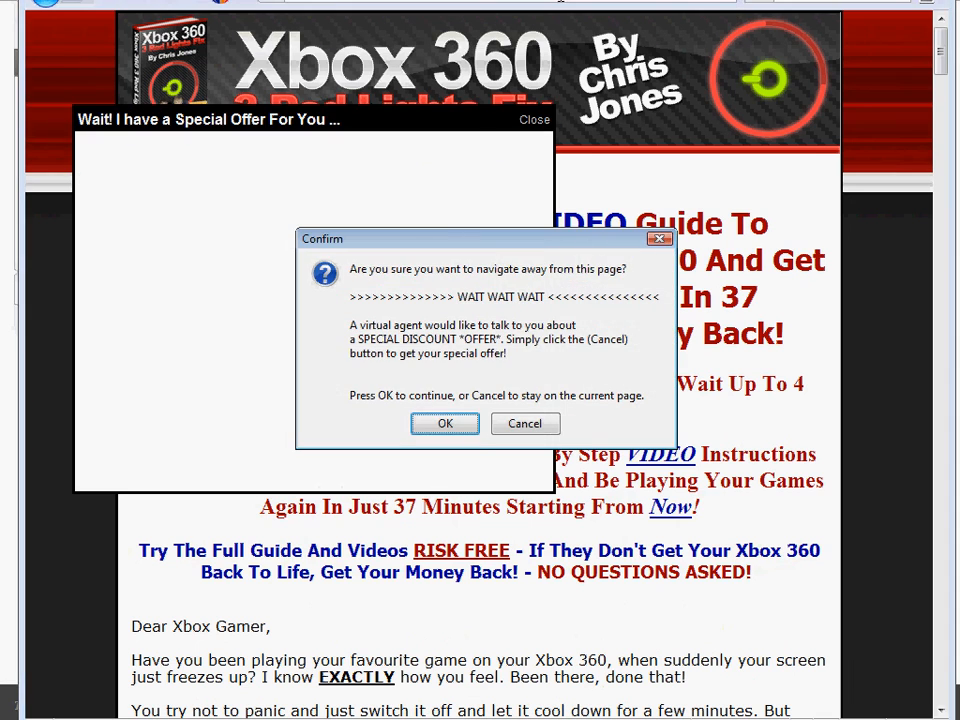
{"action": "left_click", "coordinate": [524, 424]}
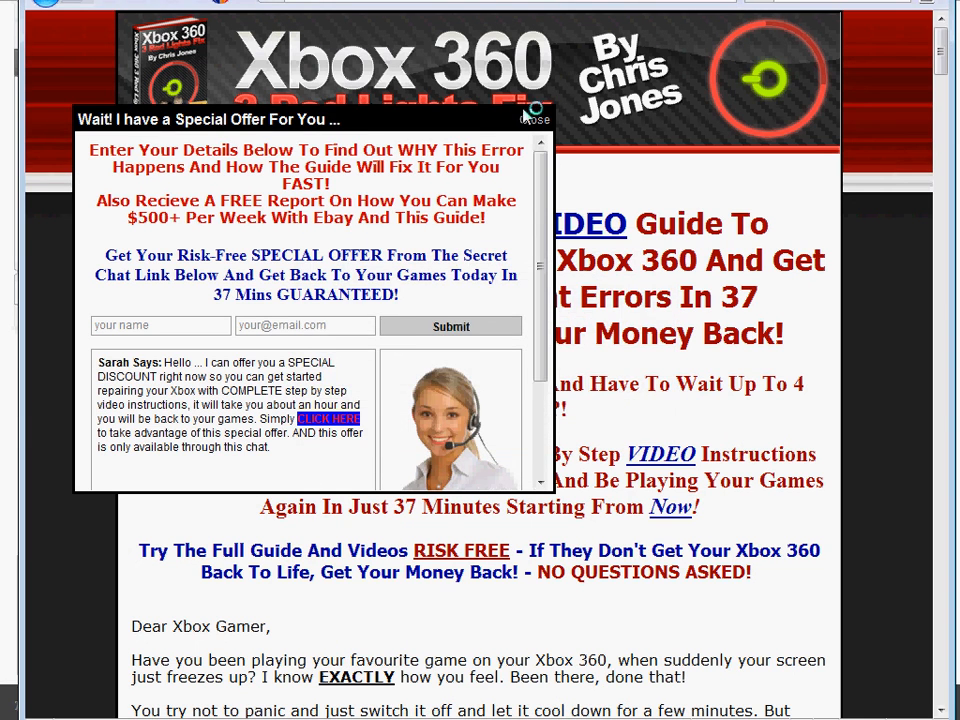
{"action": "left_click", "coordinate": [536, 118]}
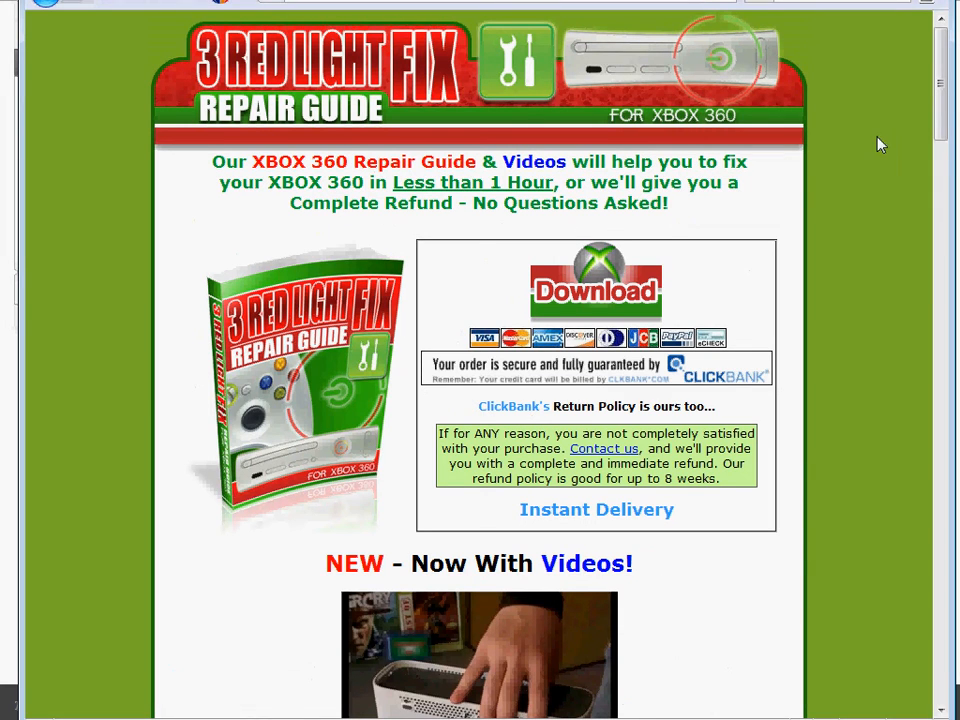
{"action": "mouse_move", "coordinate": [874, 136]}
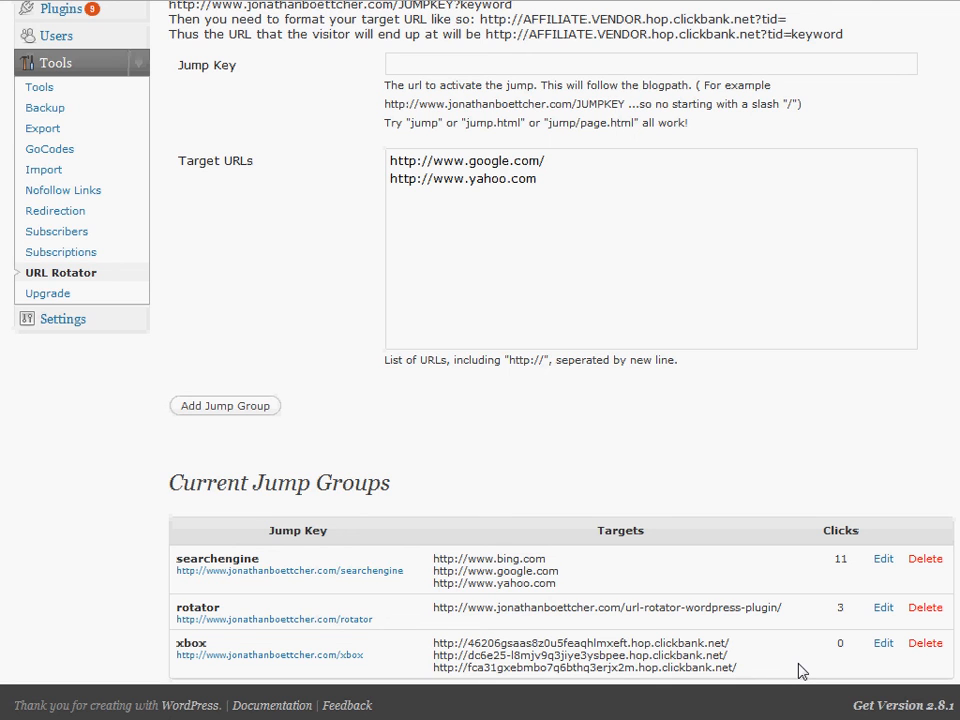
{"action": "mouse_move", "coordinate": [760, 530]}
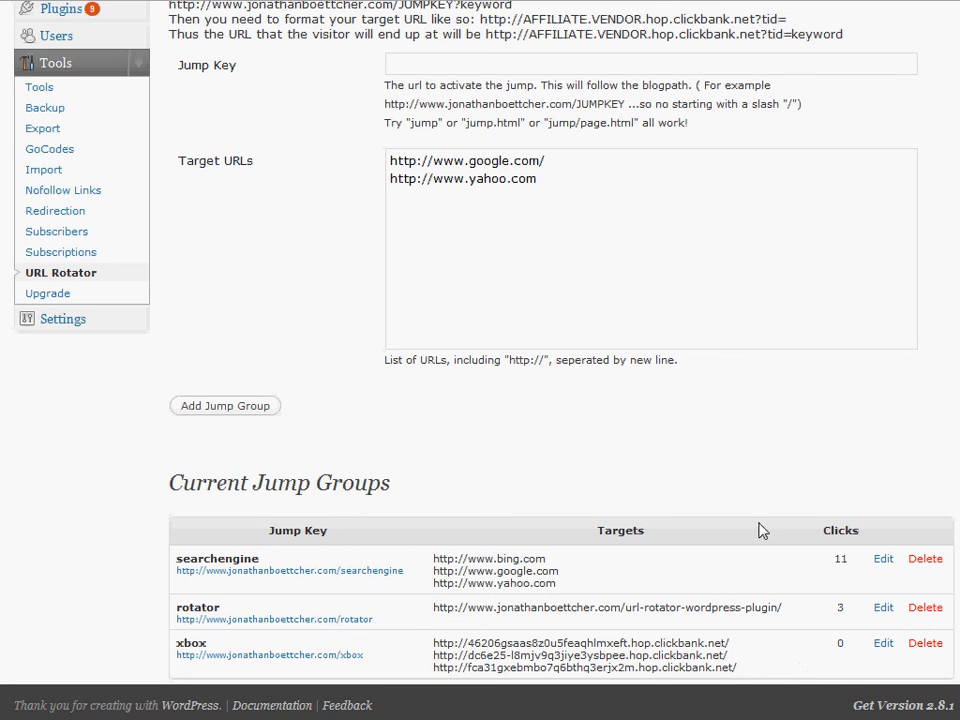